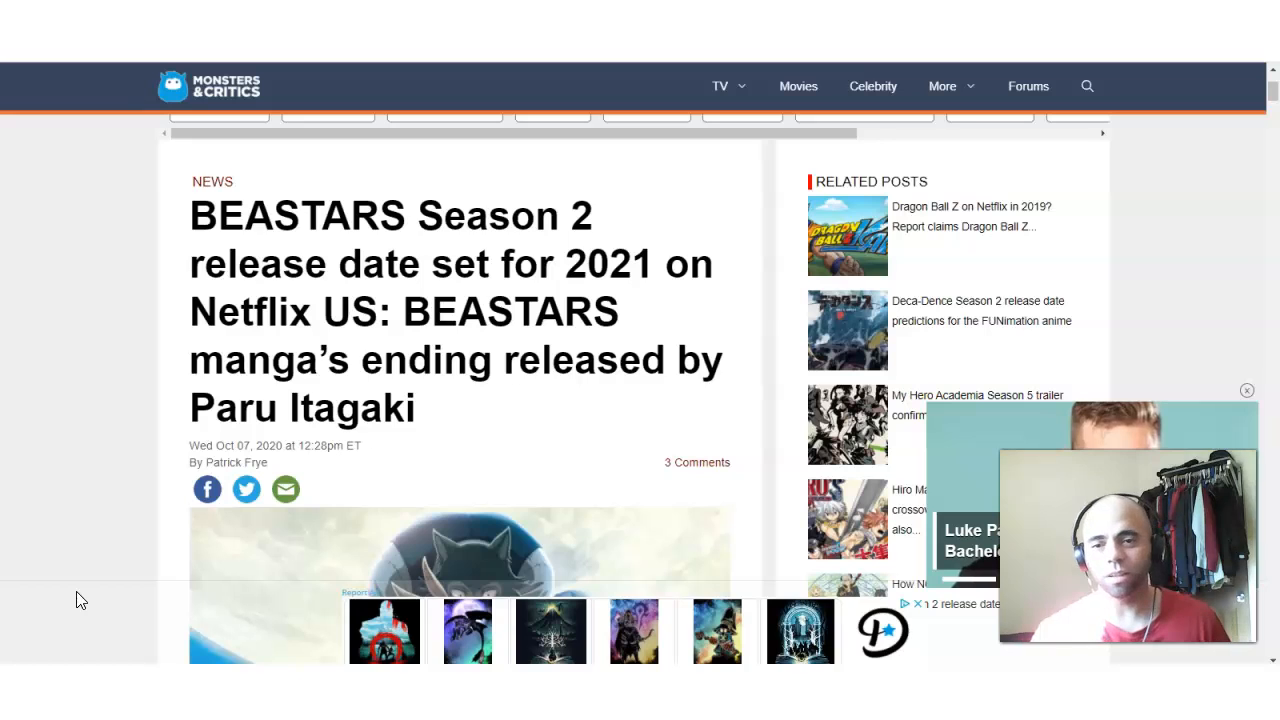
- Scroll past the Monsters & Critics cover image, then switch to the What's on Netflix Beastars article
{"action": "scroll", "scroll_direction": "up", "scroll_amount": 3}
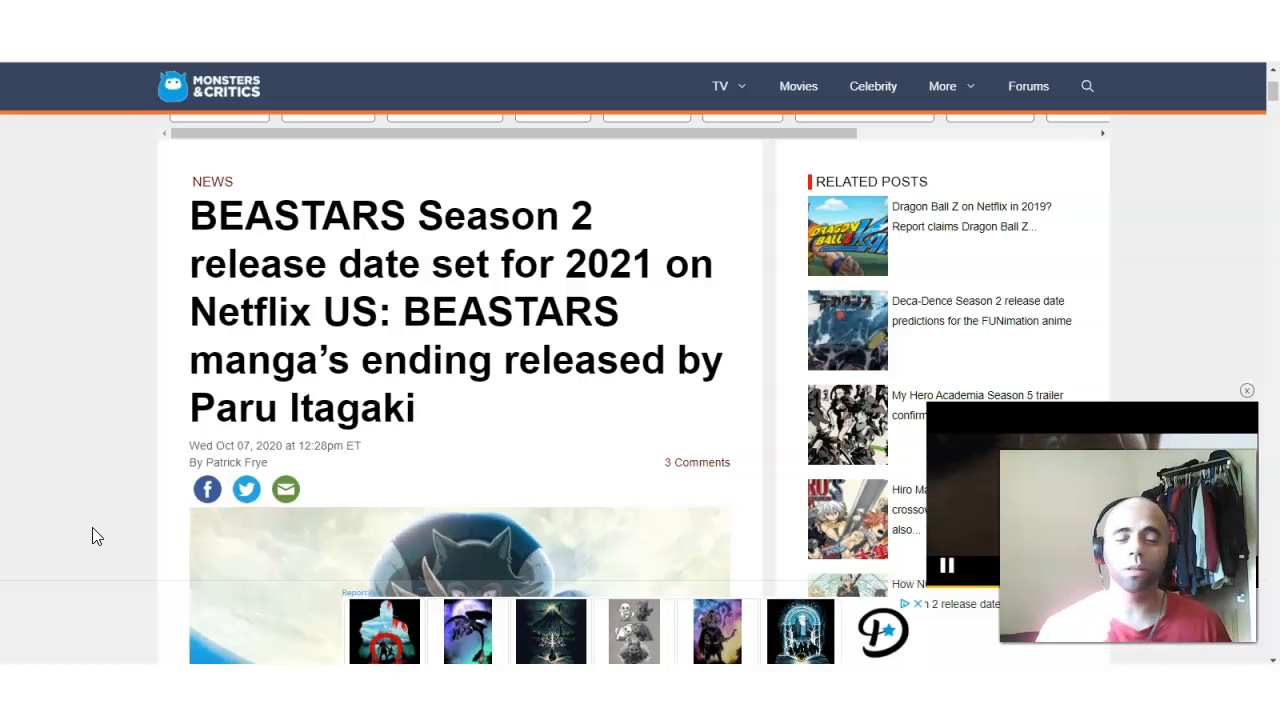
{"action": "scroll", "scroll_direction": "down", "scroll_amount": 3}
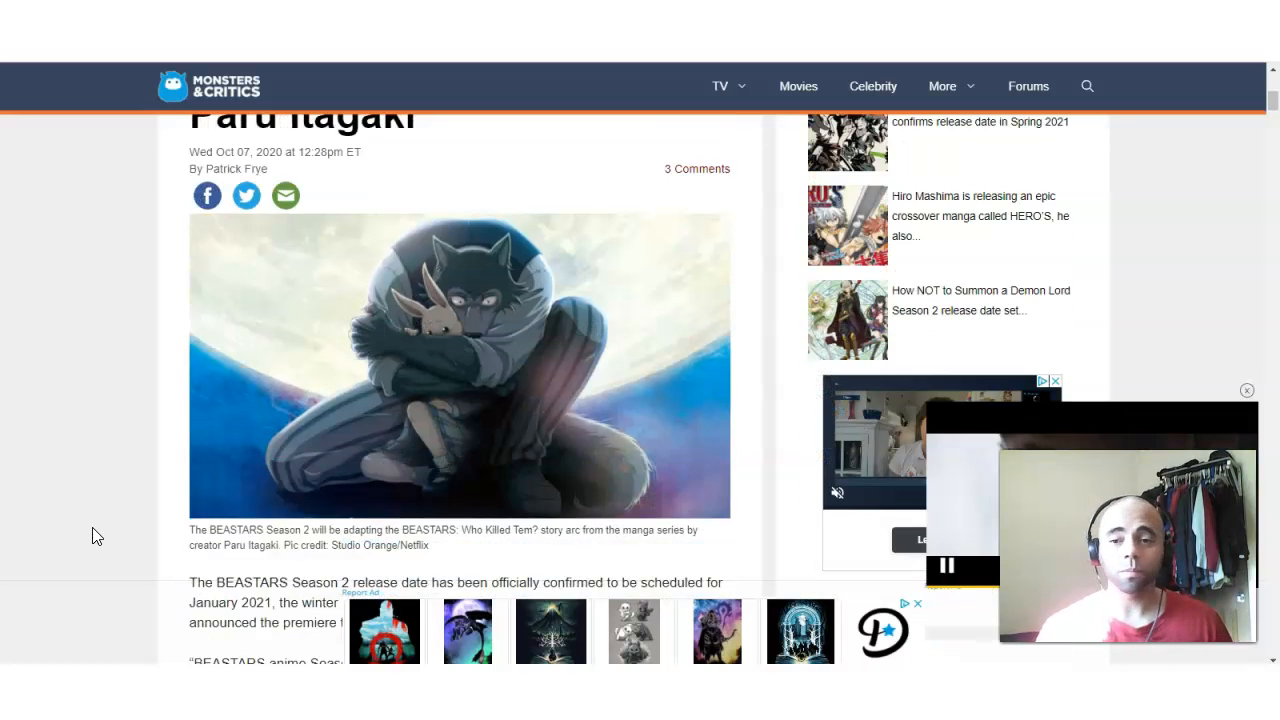
{"action": "scroll", "scroll_direction": "down", "scroll_amount": 3}
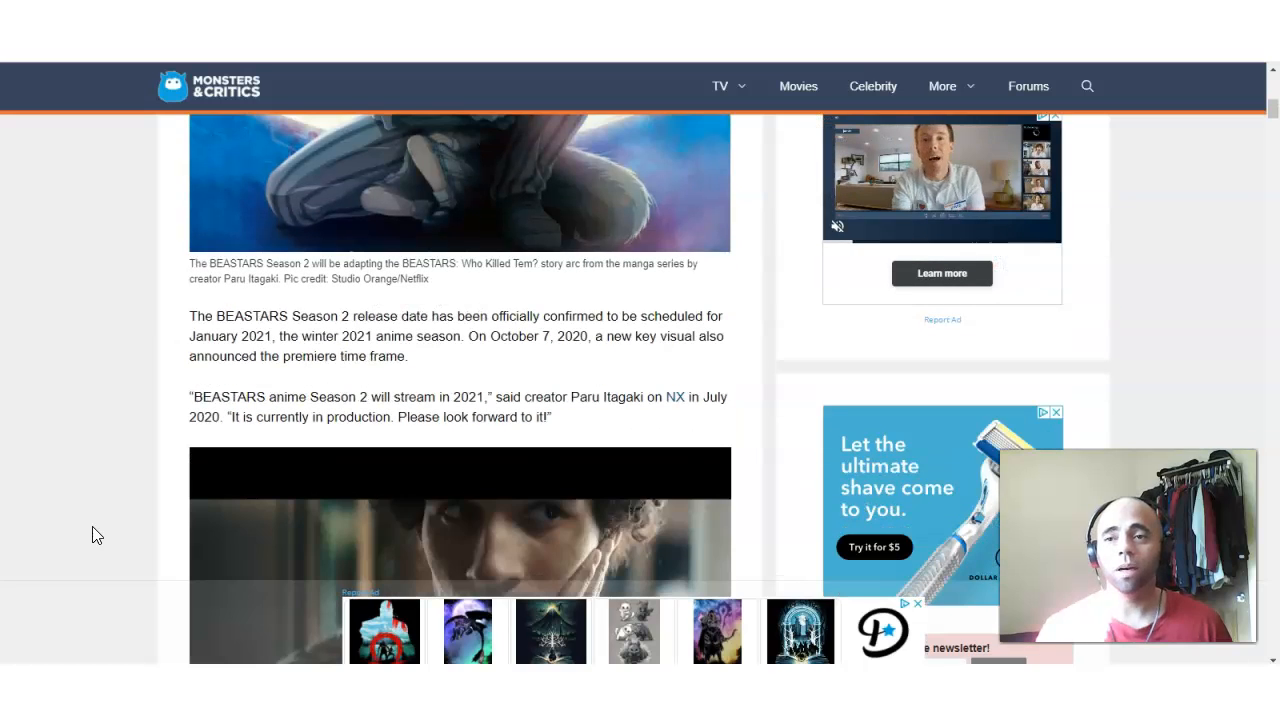
{"action": "left_click", "coordinate": [720, 86]}
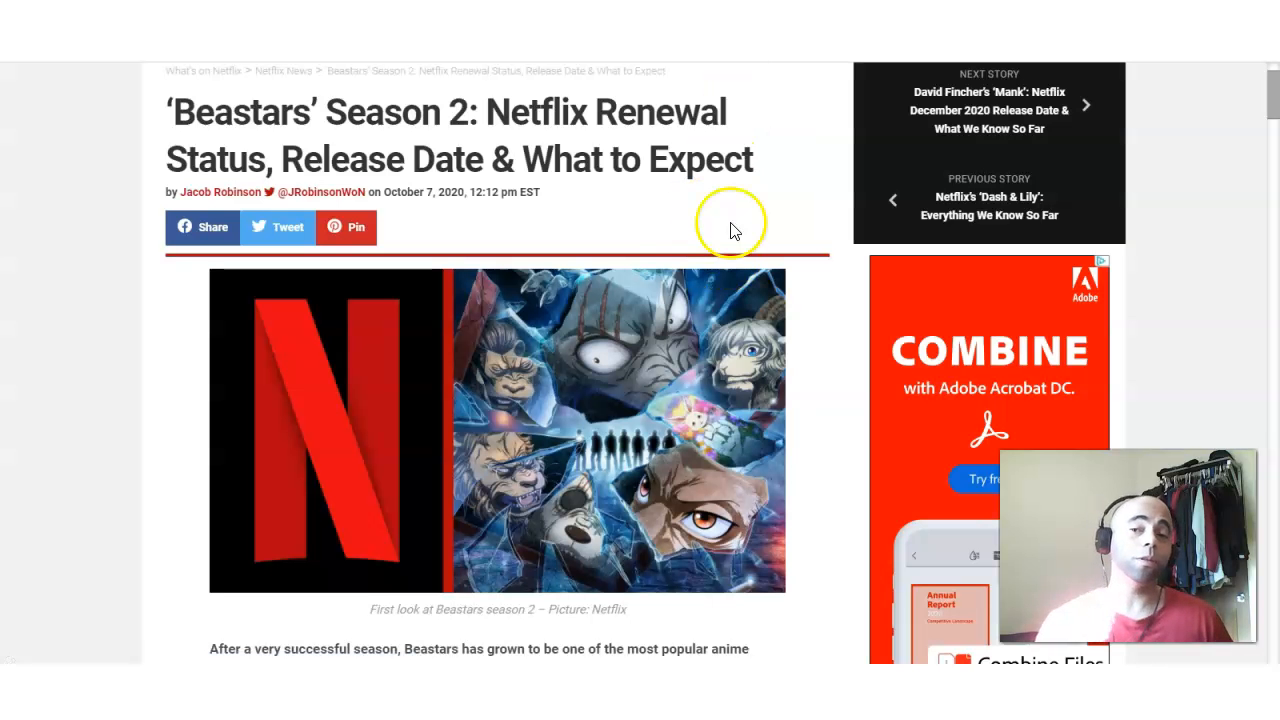
{"action": "mouse_move", "coordinate": [696, 250]}
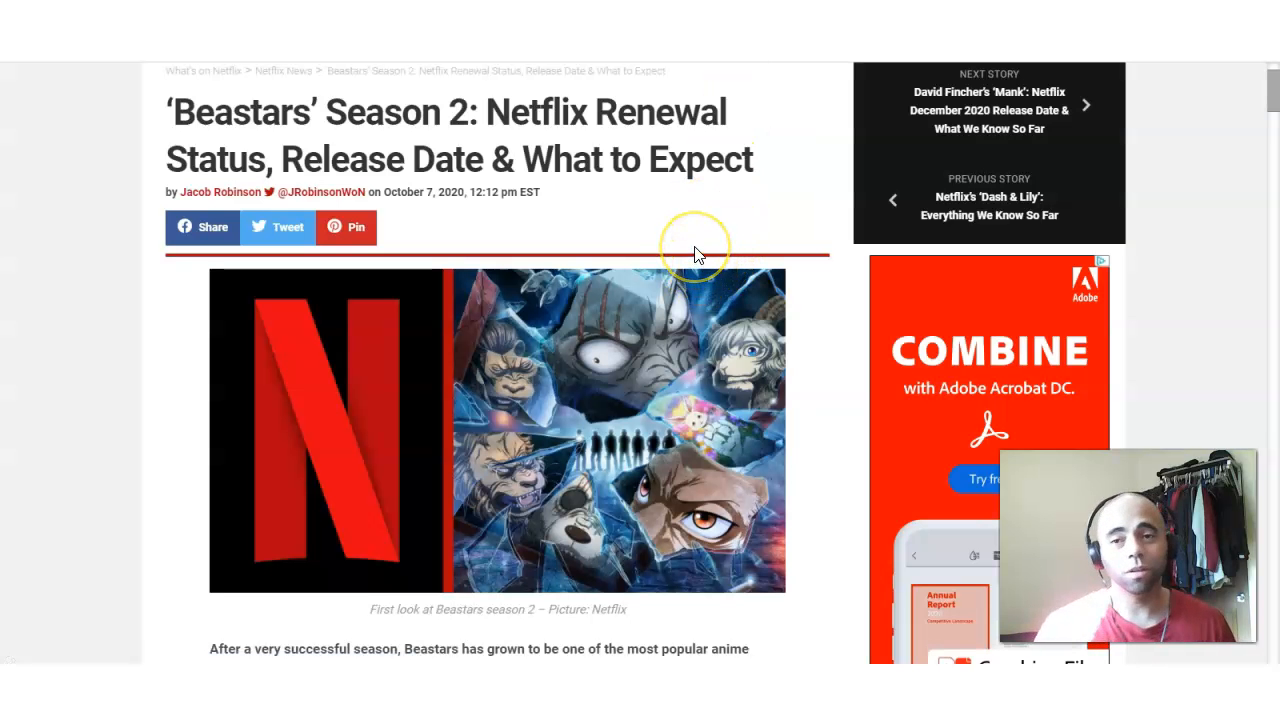
- Scroll down the What's on Netflix article before returning to Monsters & Critics
{"action": "scroll", "scroll_direction": "down", "scroll_amount": 3}
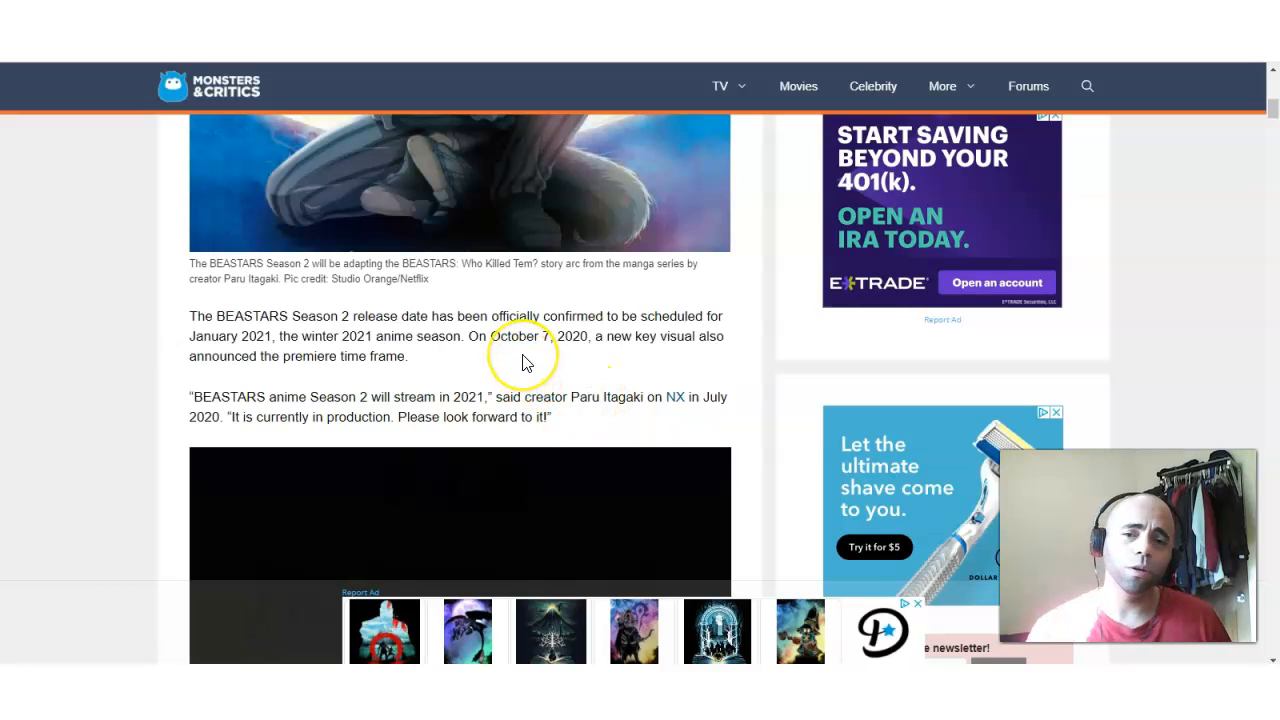
{"action": "mouse_move", "coordinate": [244, 344]}
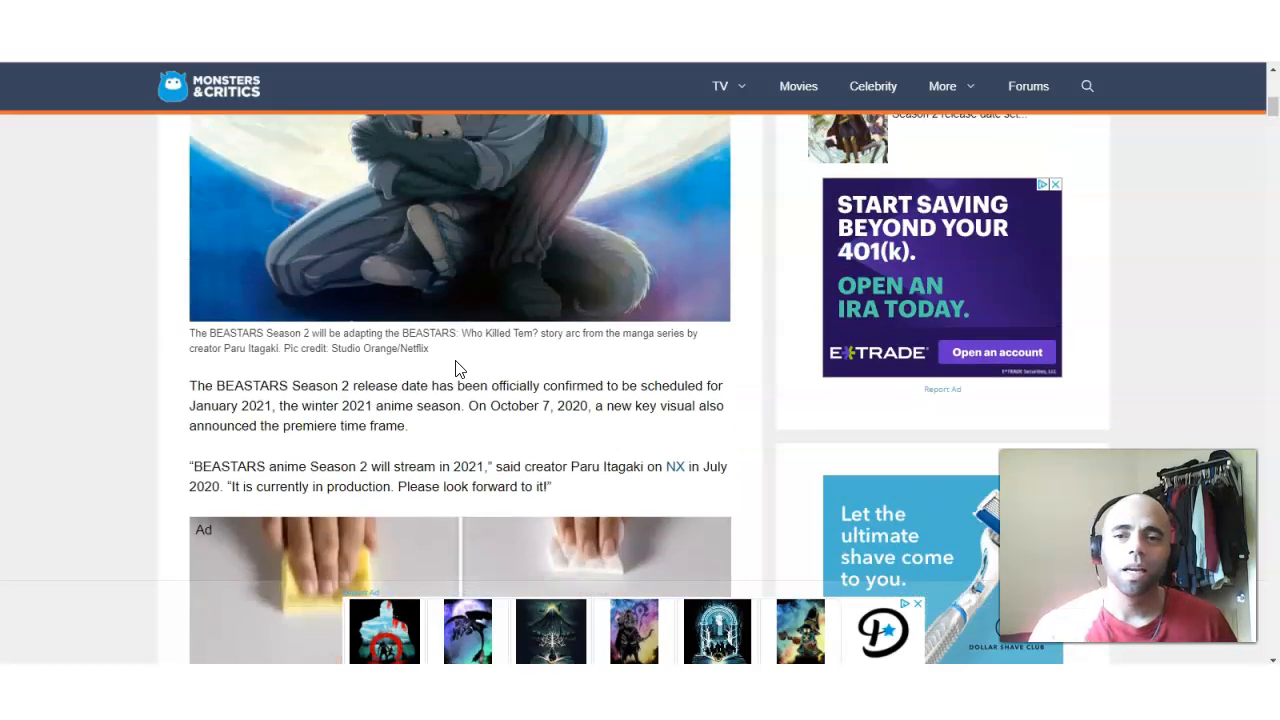
- Scroll up the Monsters & Critics page before switching to the What's on Netflix intro
{"action": "scroll", "scroll_direction": "up", "scroll_amount": 3}
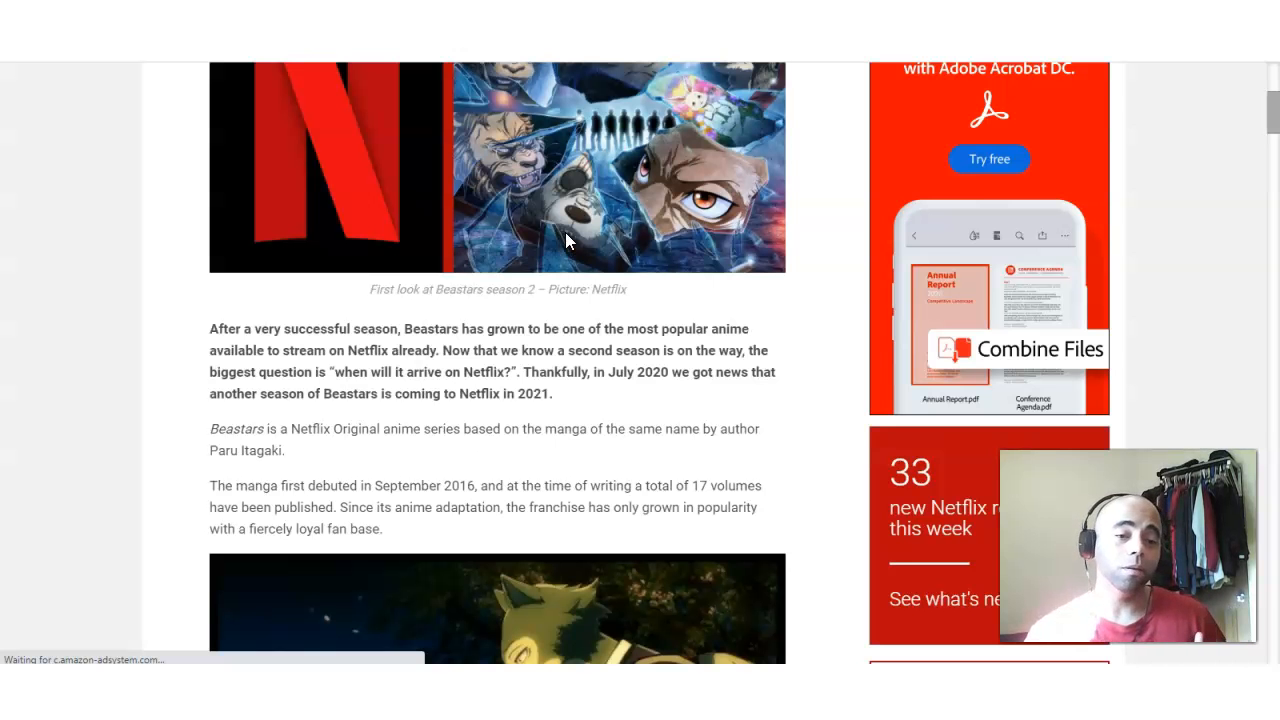
{"action": "mouse_move", "coordinate": [568, 240]}
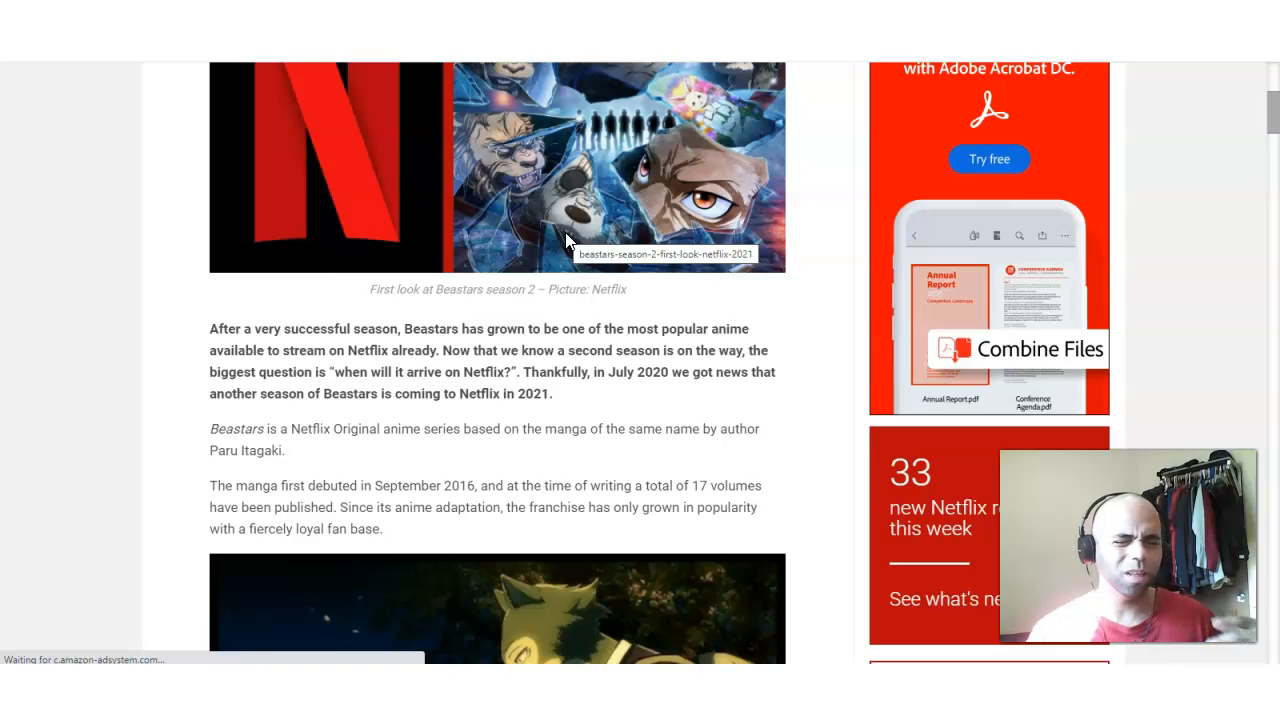